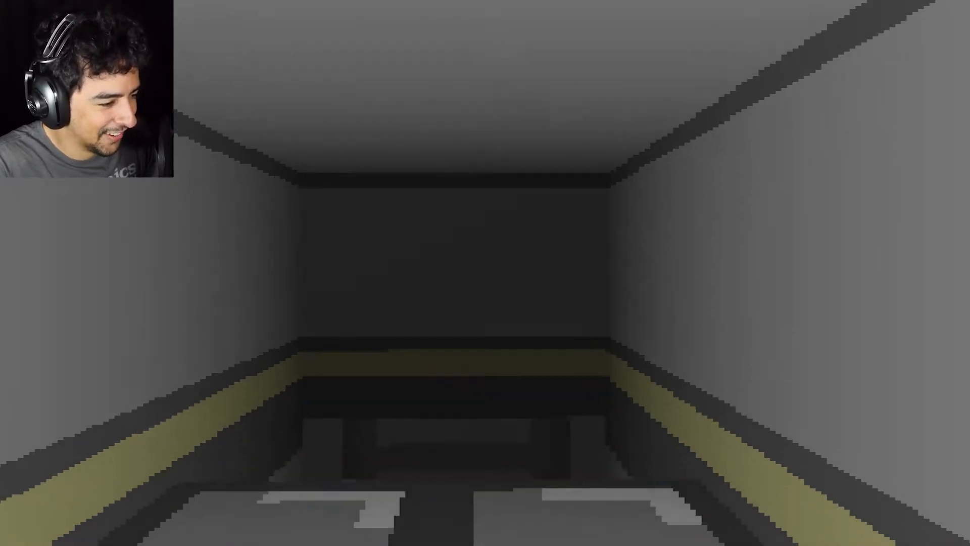
Step: Walk forward down the grey corridor with the yellow stripe toward the far room
key("w")
type("White")
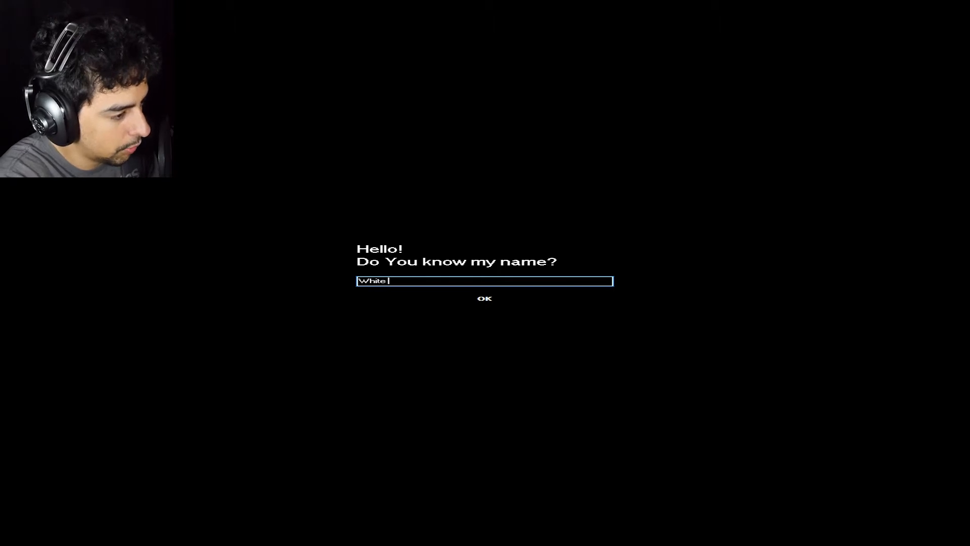
Step: Confirm 'White' as the answer to 'Do You know my name?' with OK
left_click(484, 297)
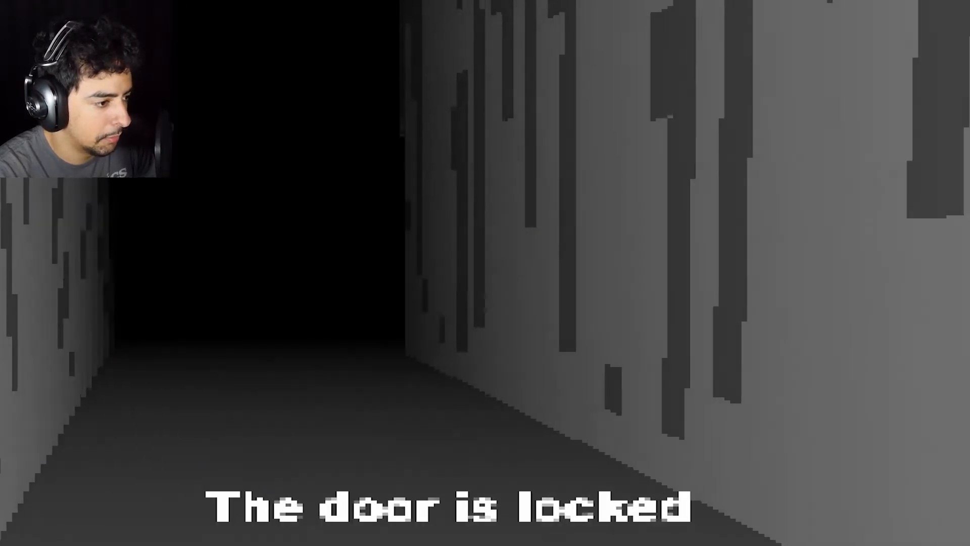
Step: Walk forward along the dark striped hallway to the locked door at its end
key("w")
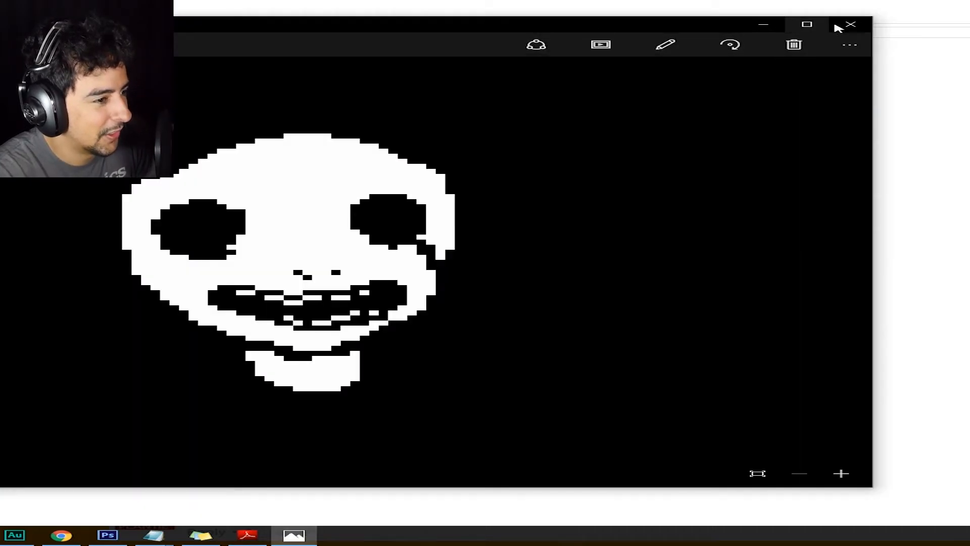
Step: Close the pixelated white face picture in Windows Photos, returning to the game
left_click(850, 24)
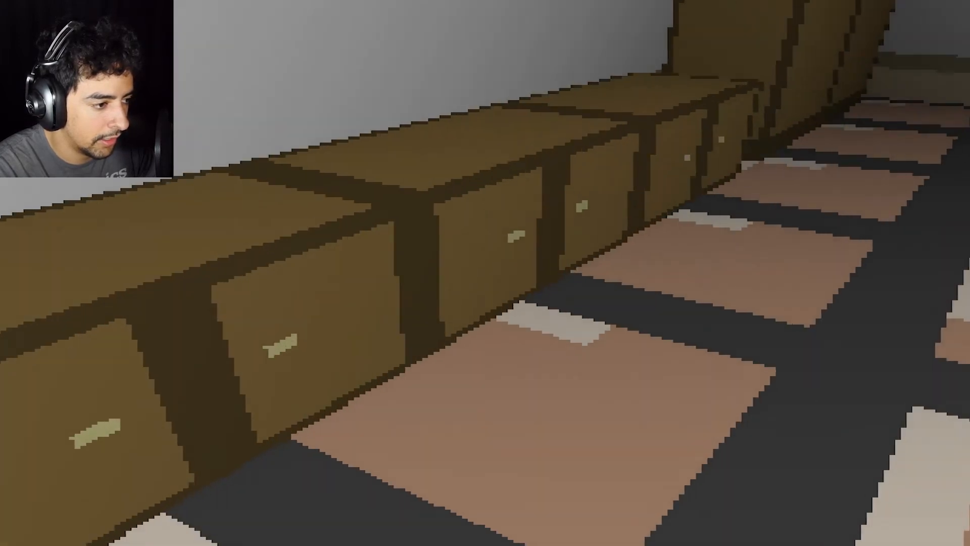
mouse_move(485, 272)
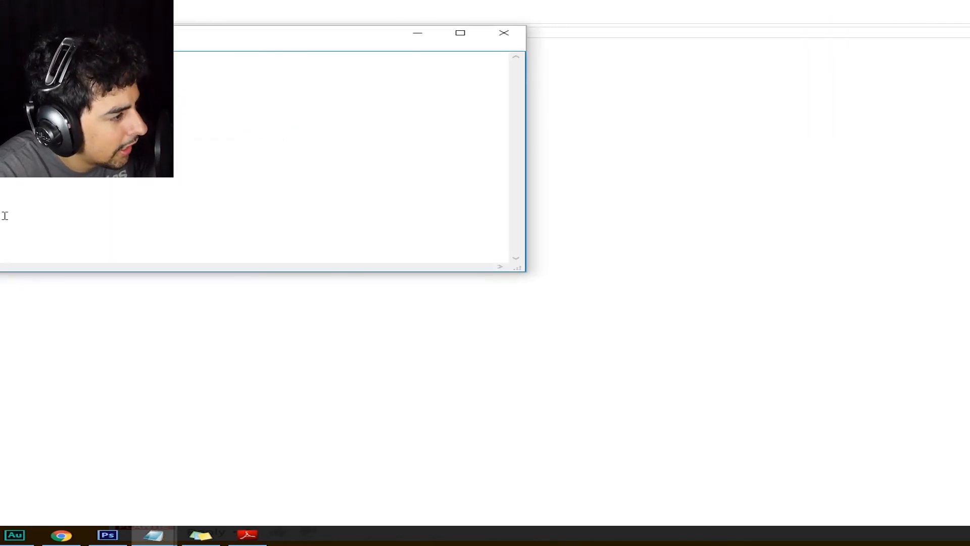
mouse_move(153, 205)
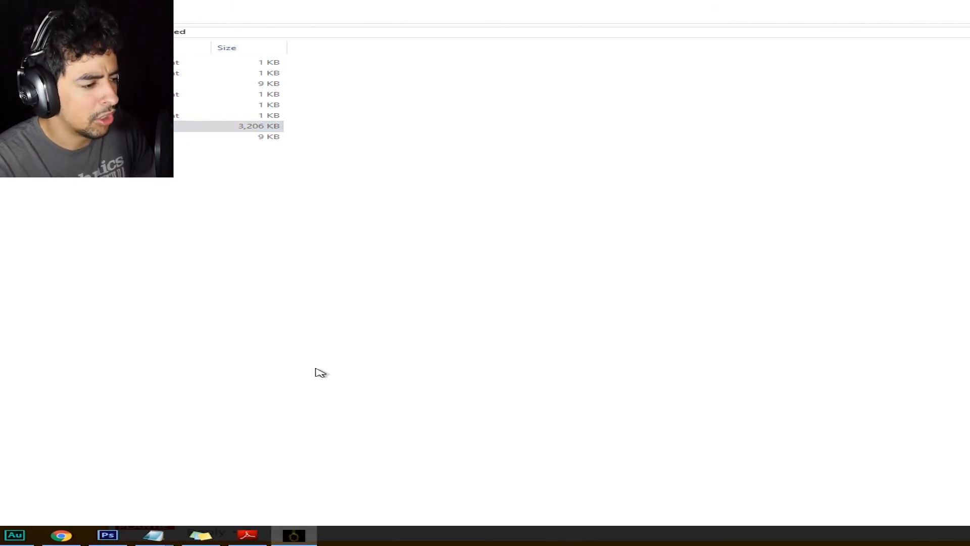
mouse_move(300, 413)
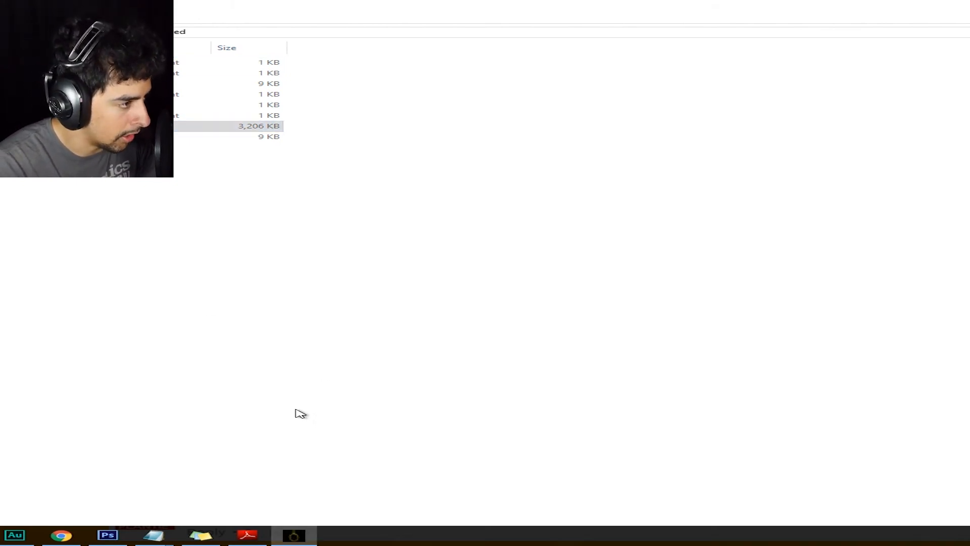
mouse_move(402, 481)
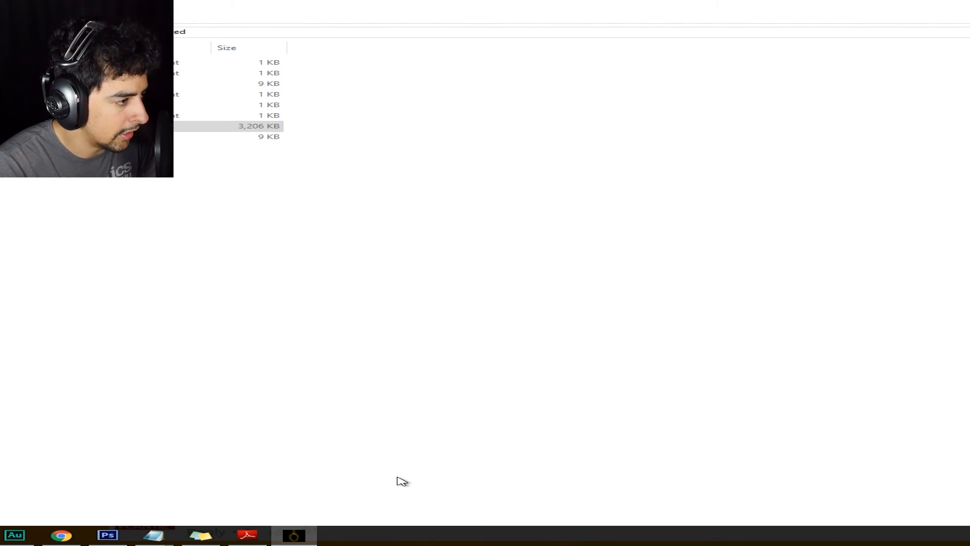